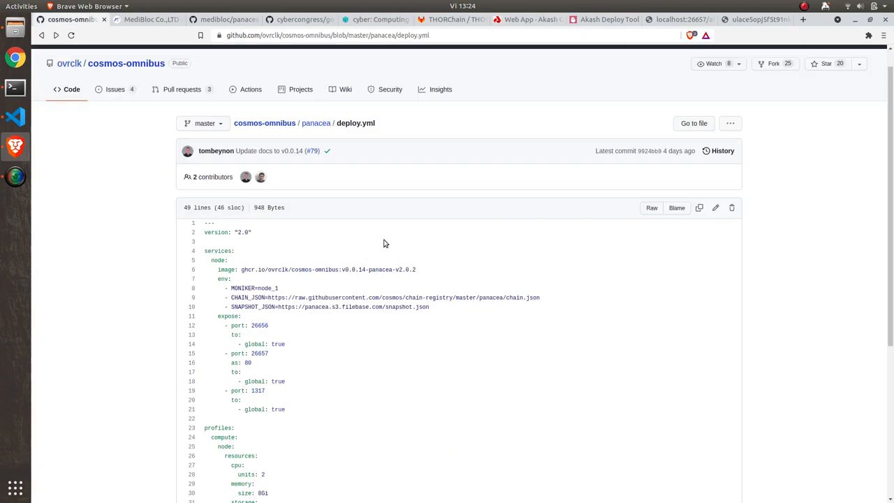
- Scroll through the Panacea deploy.yml, then switch to the Akash Web App deployment guide
scroll("down", 3)
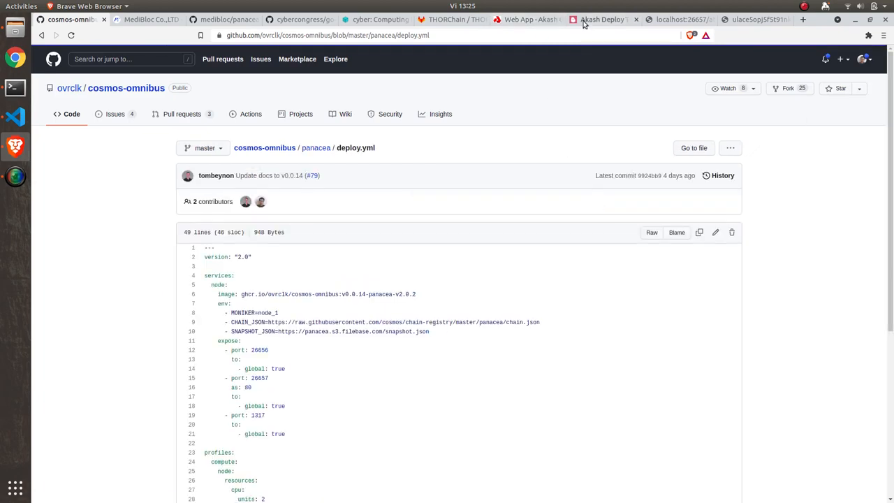
left_click(602, 19)
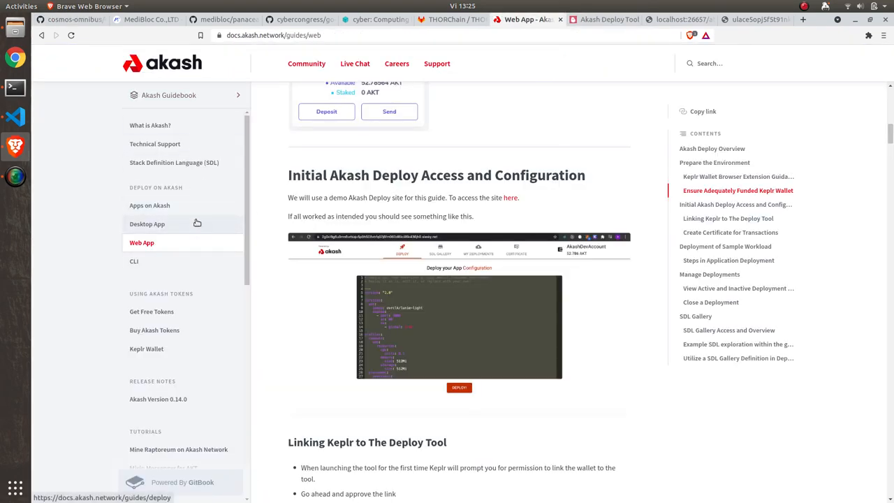
mouse_move(198, 252)
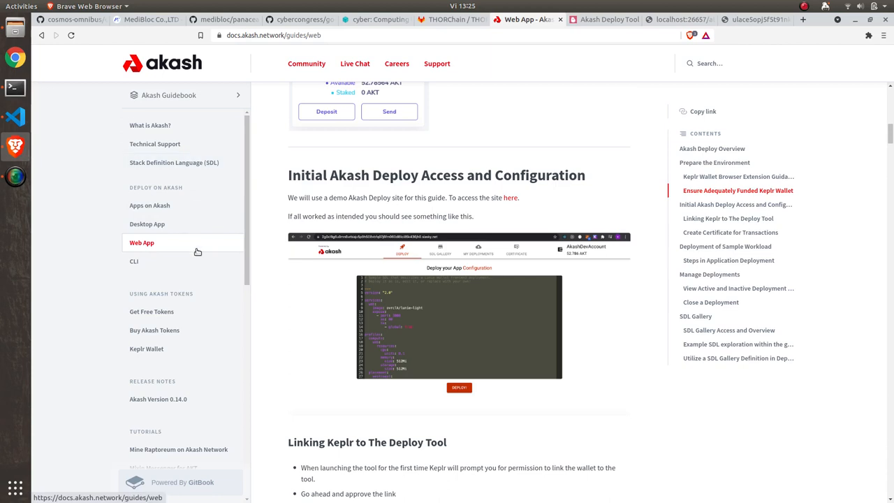
mouse_move(490, 209)
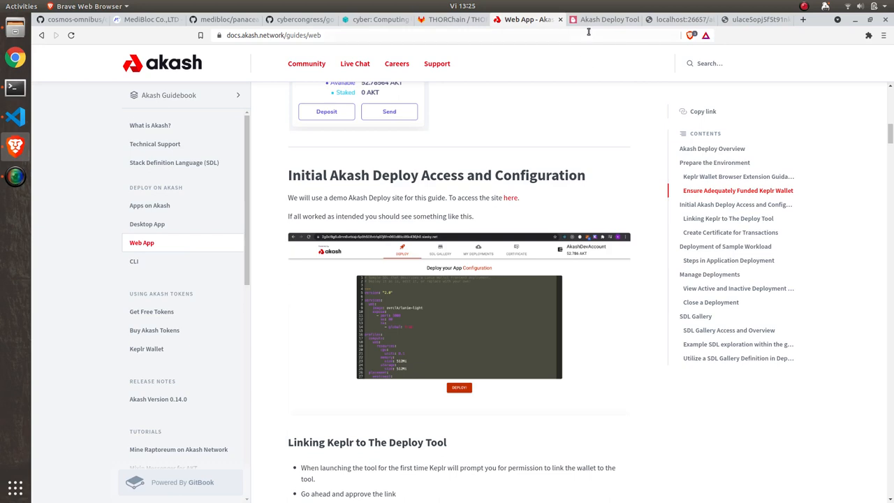
- In Akash Deploy Tool, confirm My Deployments is empty and the certificate is valid
left_click(601, 19)
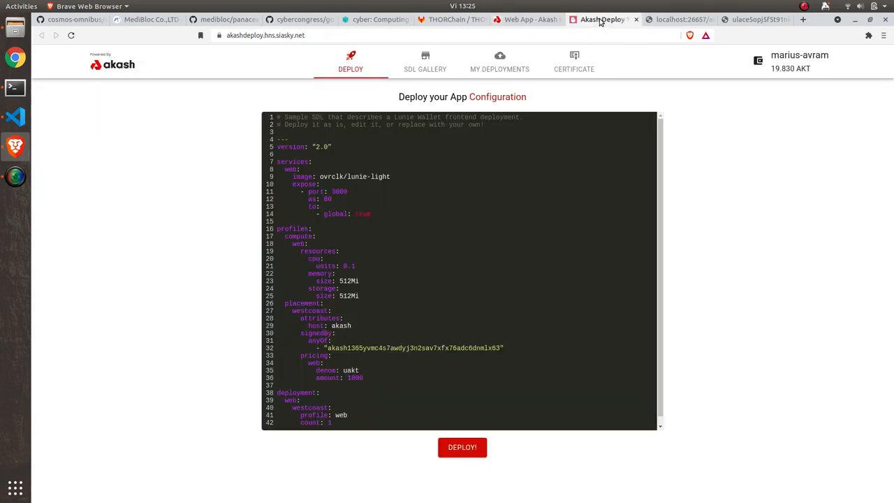
mouse_move(625, 247)
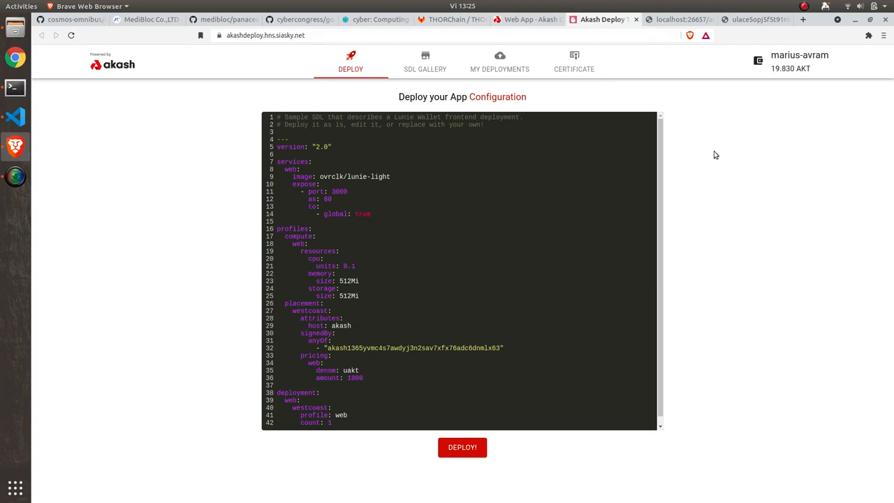
mouse_move(815, 79)
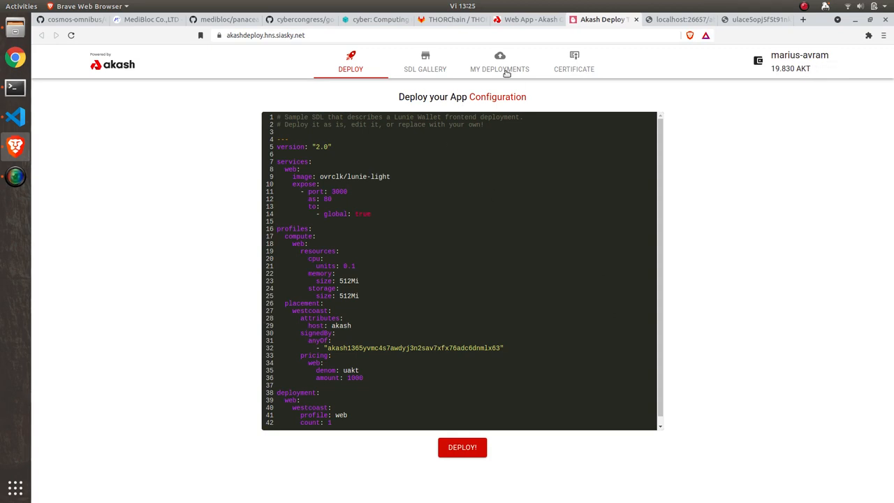
left_click(499, 63)
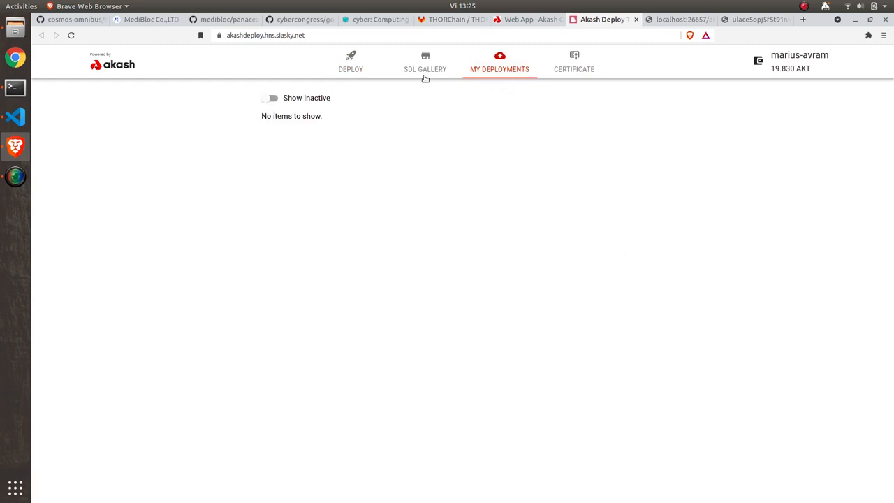
left_click(350, 61)
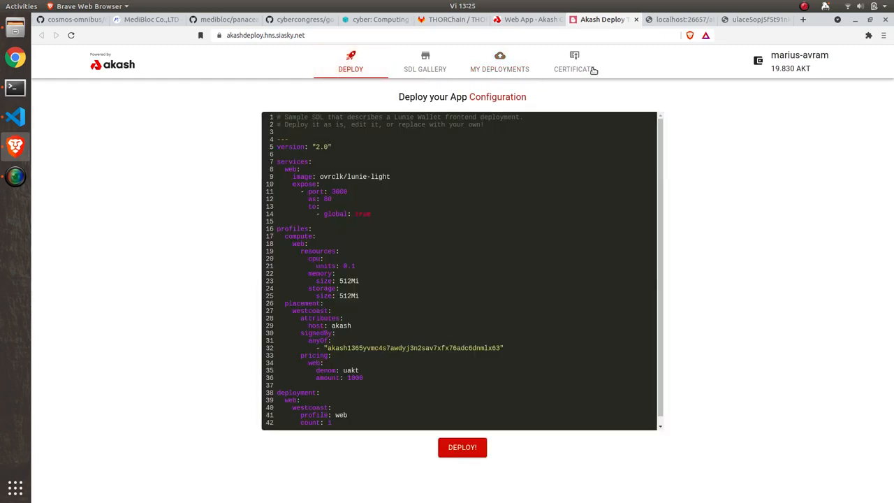
left_click(573, 62)
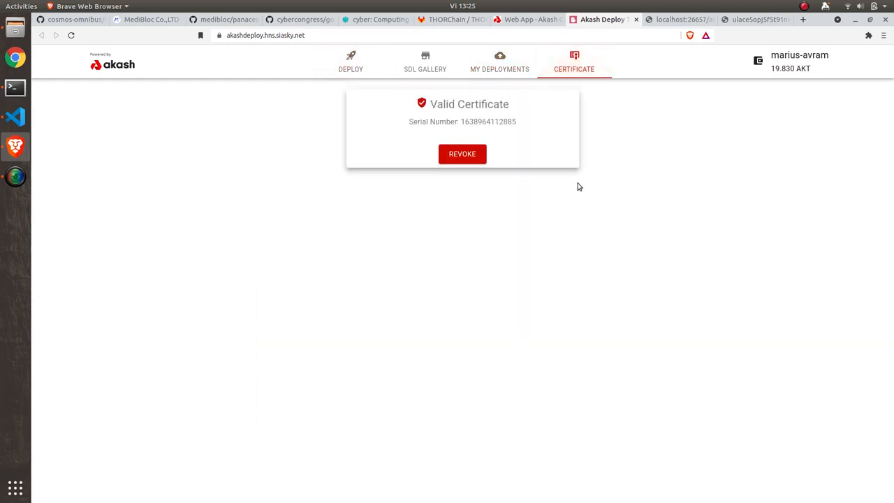
mouse_move(350, 63)
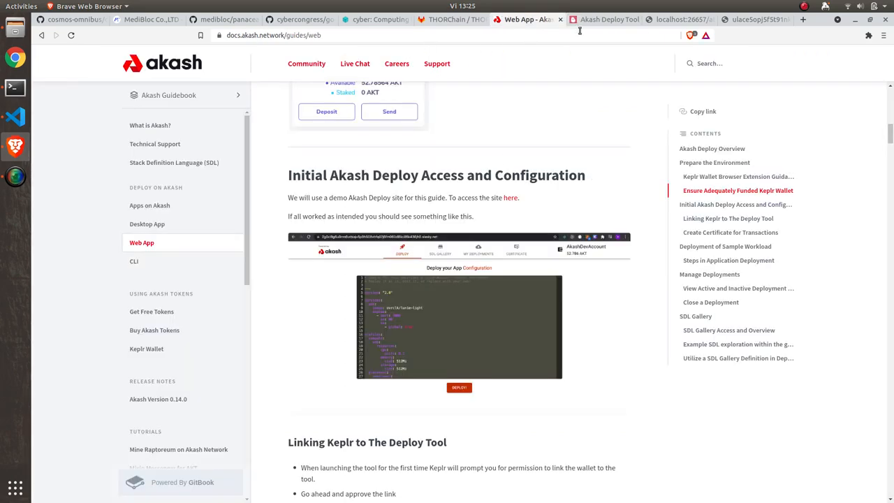
left_click(603, 19)
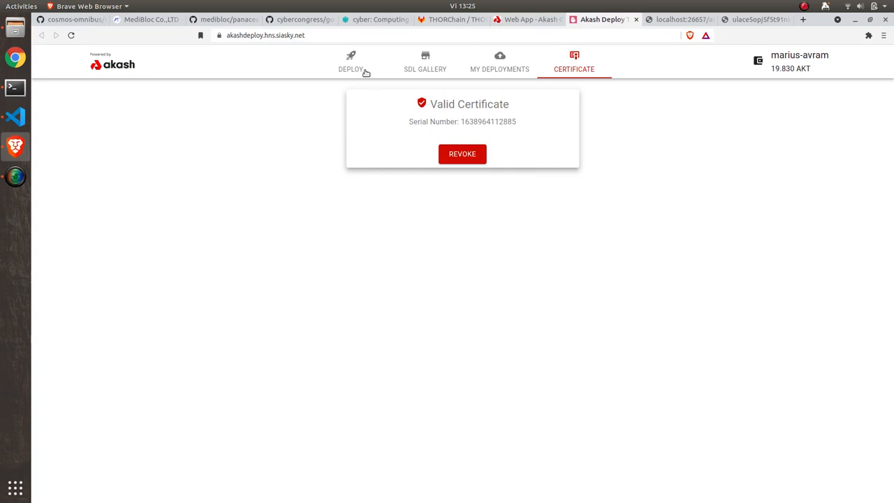
left_click(350, 62)
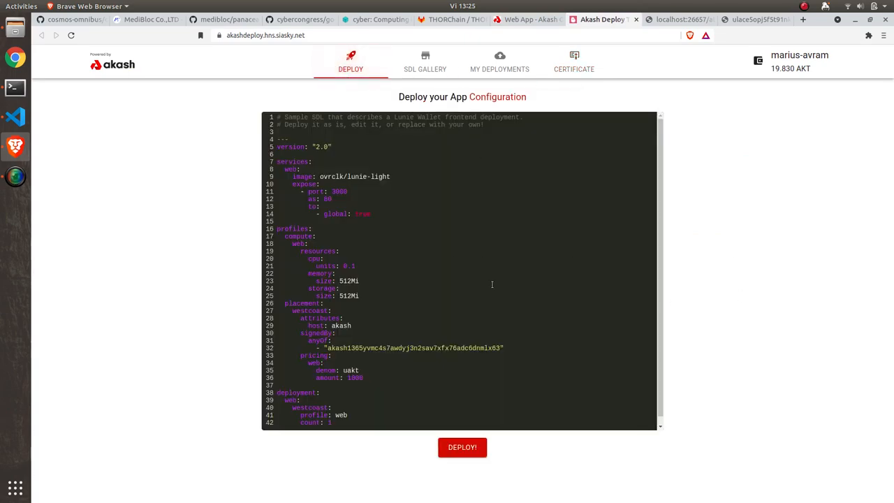
- Open the raw Panacea deploy.yml on GitHub and select all its text
left_click(71, 19)
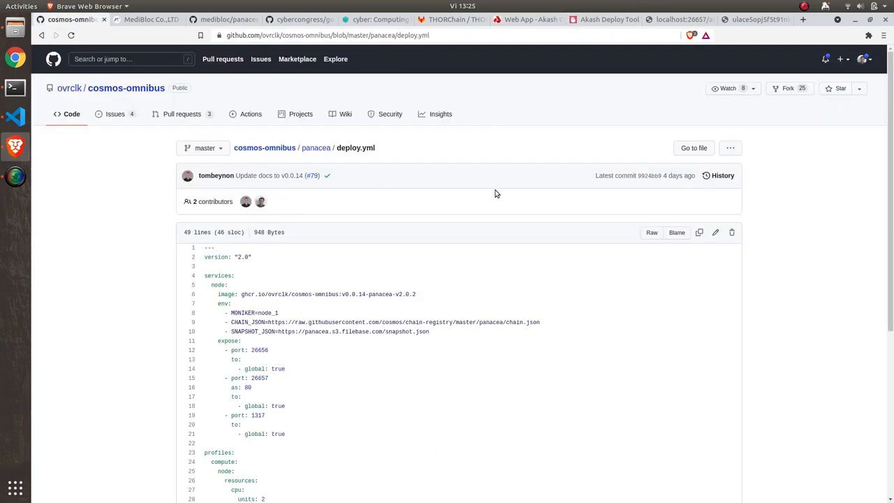
scroll("down", 3)
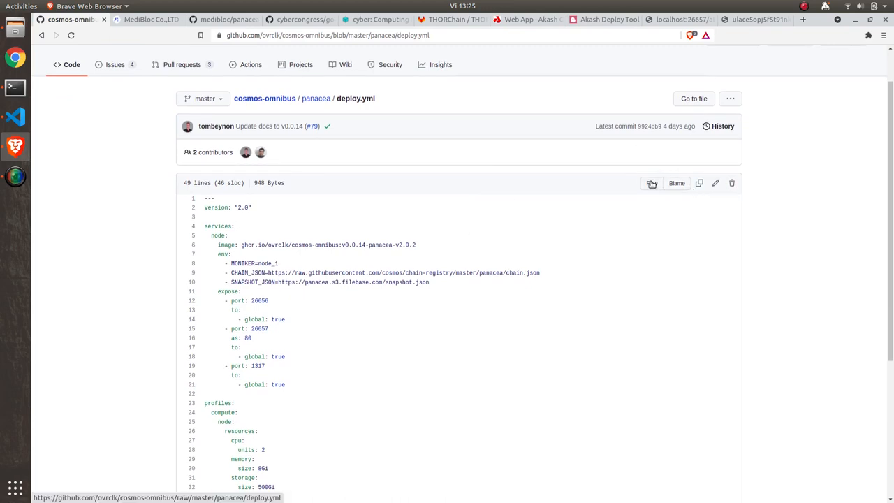
left_click(651, 183)
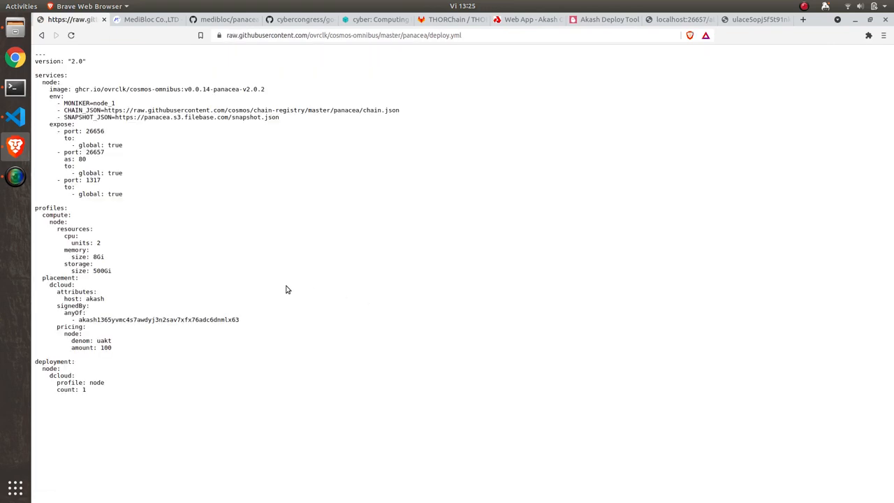
key("ctrl+a")
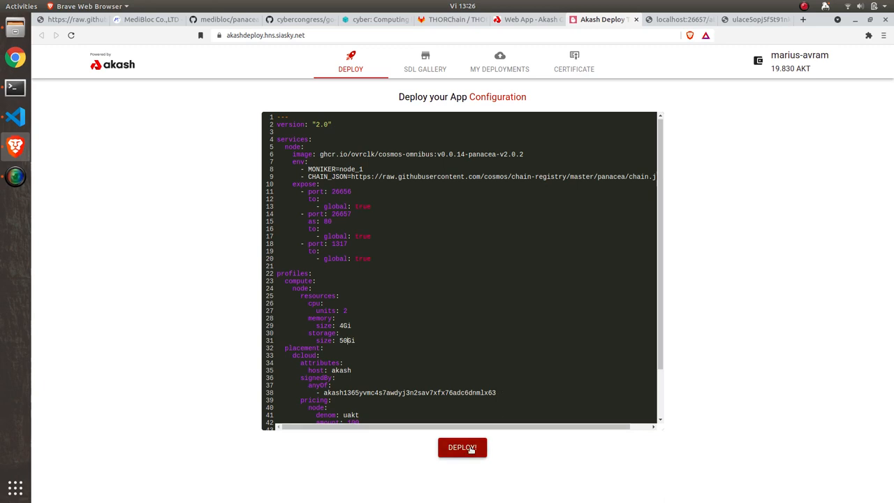
- Submit the Panacea SDL with 4Gi memory and 50Gi storage via DEPLOY!
left_click(462, 447)
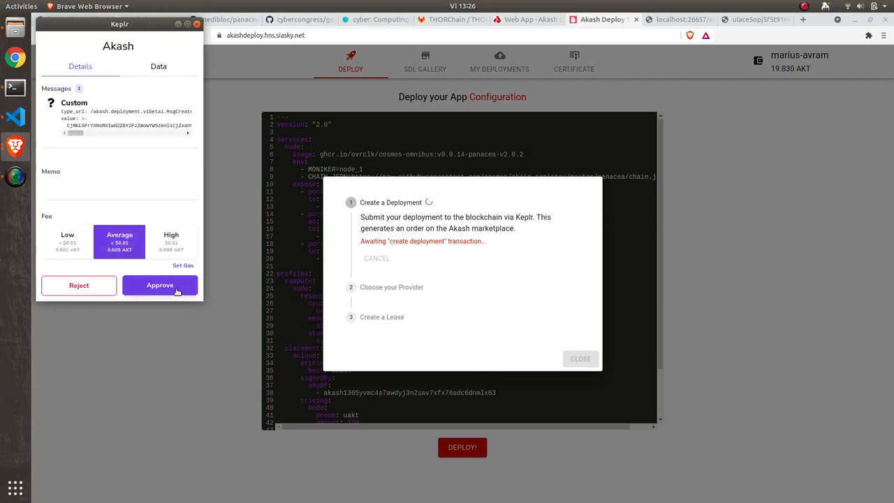
- Approve the create-deployment transaction in Keplr with the Average fee
left_click(159, 285)
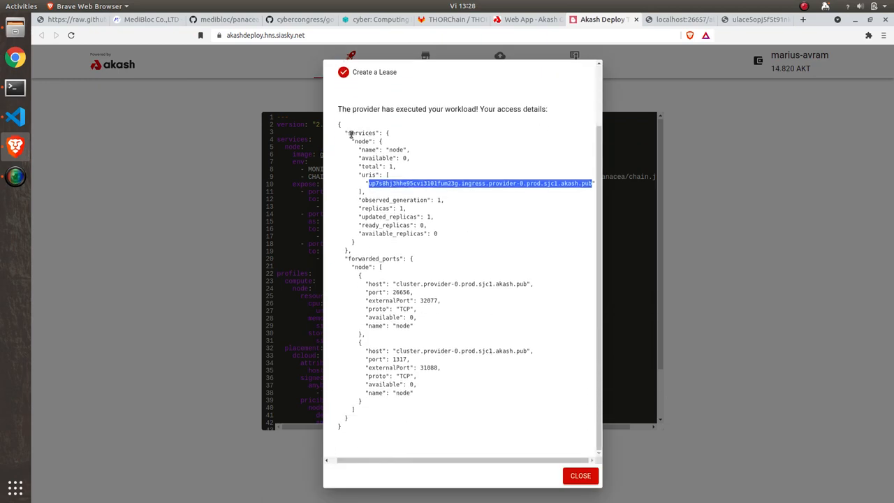
mouse_move(423, 331)
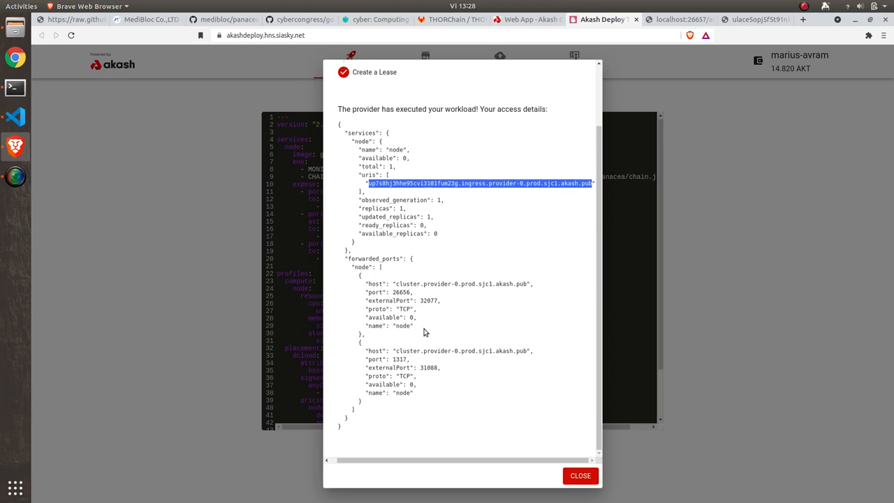
mouse_move(443, 227)
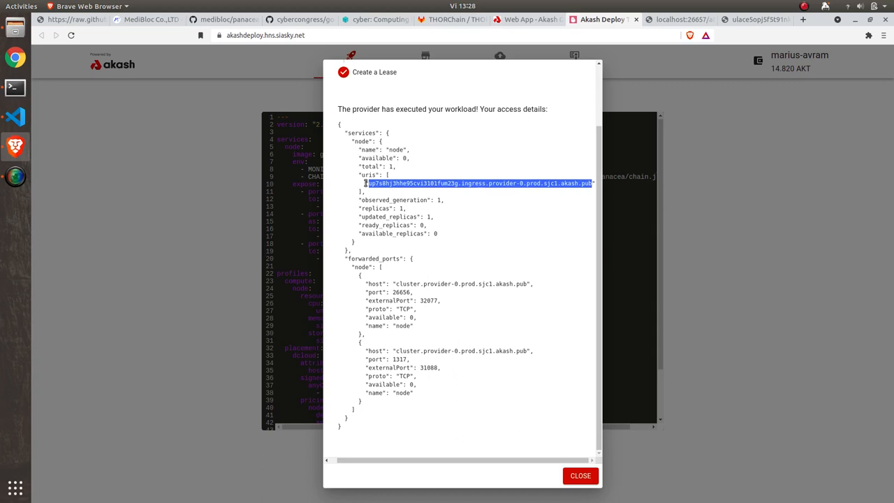
mouse_move(390, 190)
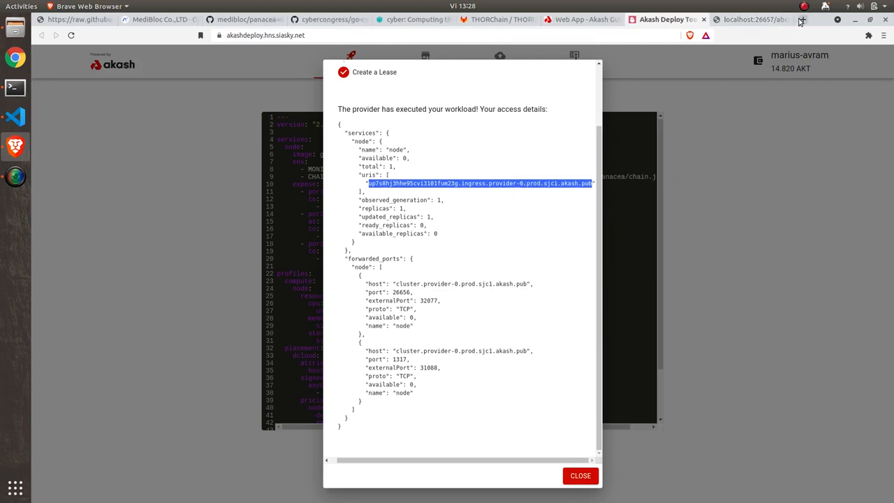
- In a new tab, enter the ingress URI up7s8hj3hhe95cvi3101fum23g.ingress.provider-0.prod.sjc1.akash.pub
left_click(802, 18)
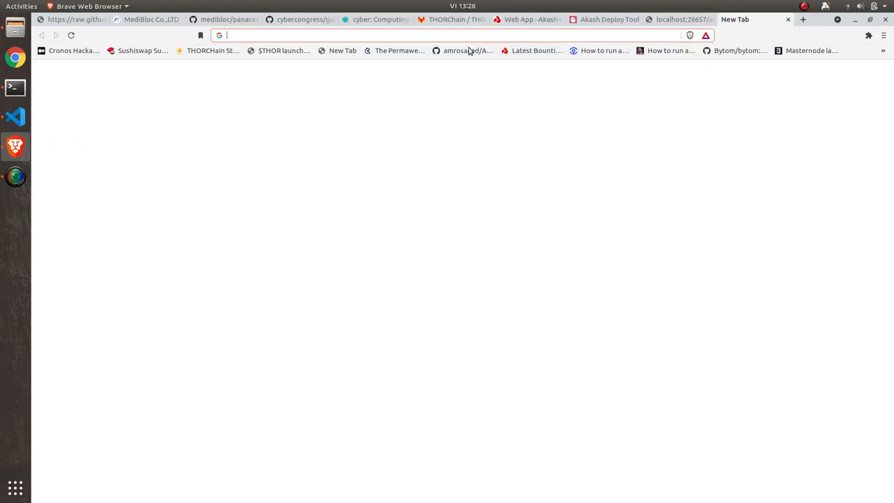
type("up7s8hj3hhe95cvi3101fum23g.ingress.provider-0.prod.sjc1.akash.pub")
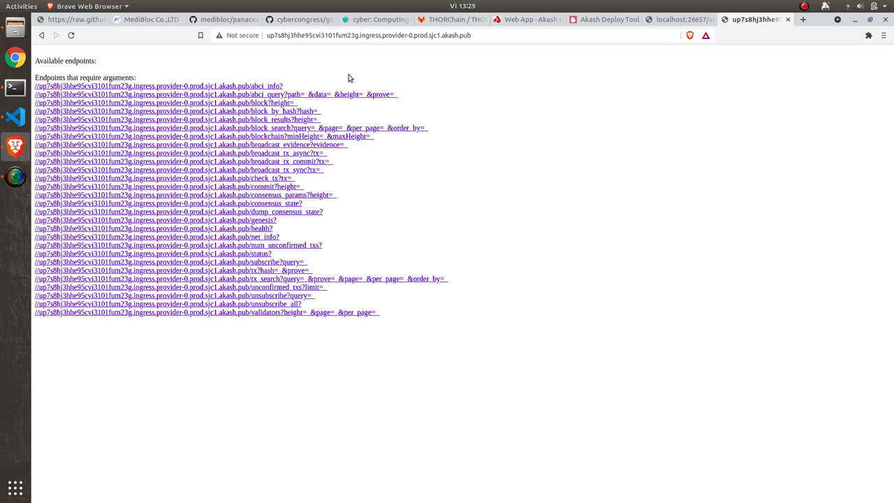
mouse_move(227, 85)
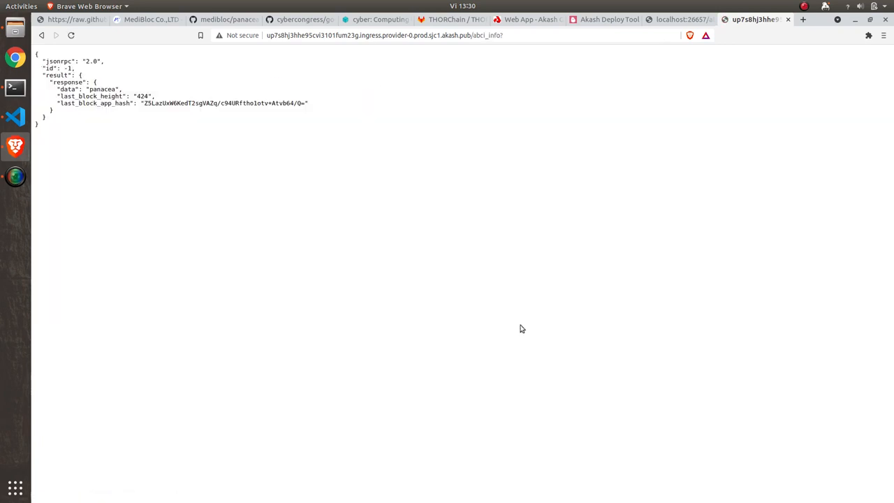
mouse_move(106, 101)
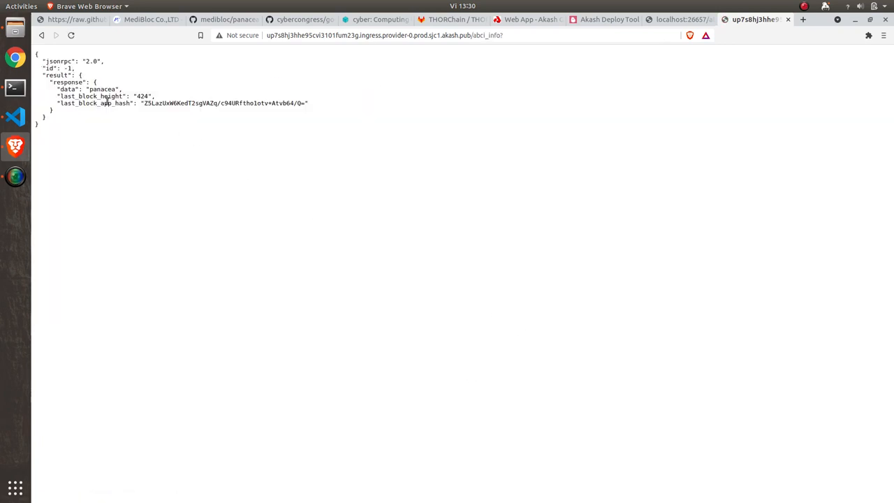
- Reload abci_info four times, watching last_block_height climb from 424 to 648
left_click(71, 35)
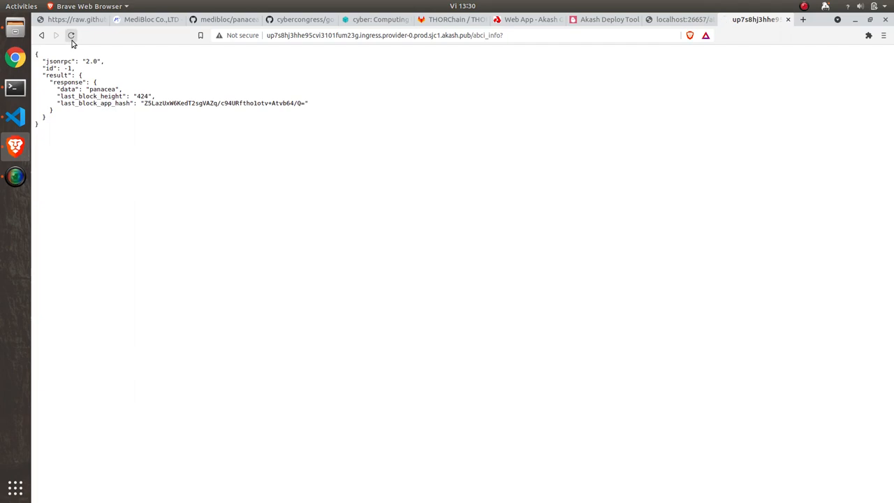
left_click(70, 35)
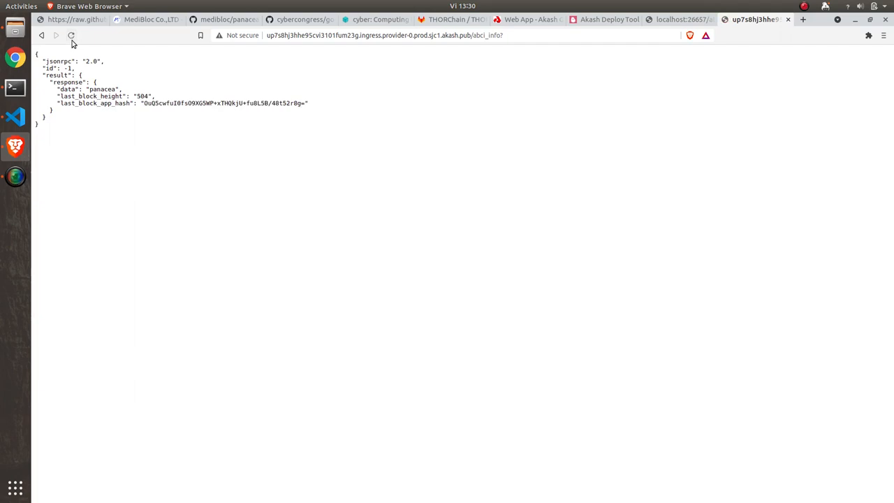
left_click(71, 35)
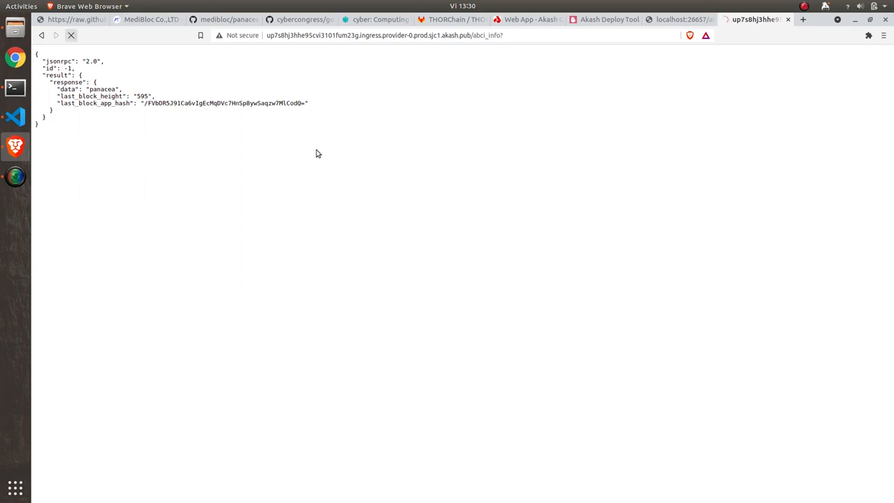
left_click(70, 35)
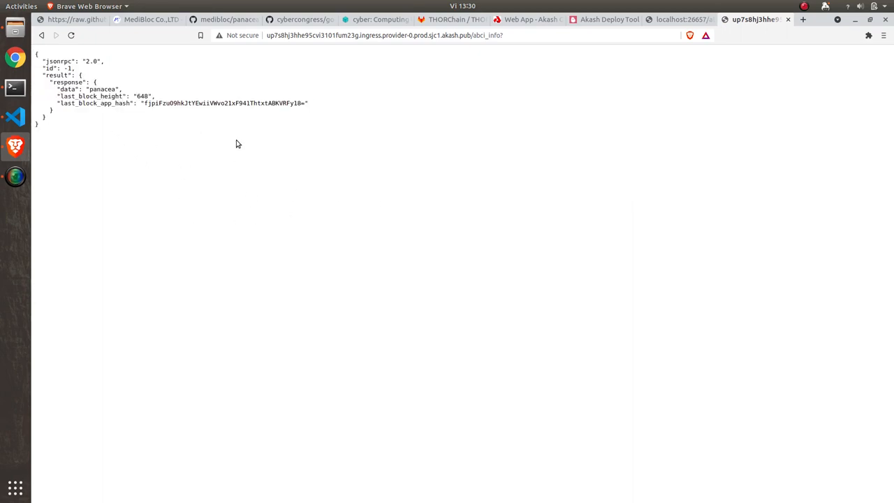
mouse_move(589, 149)
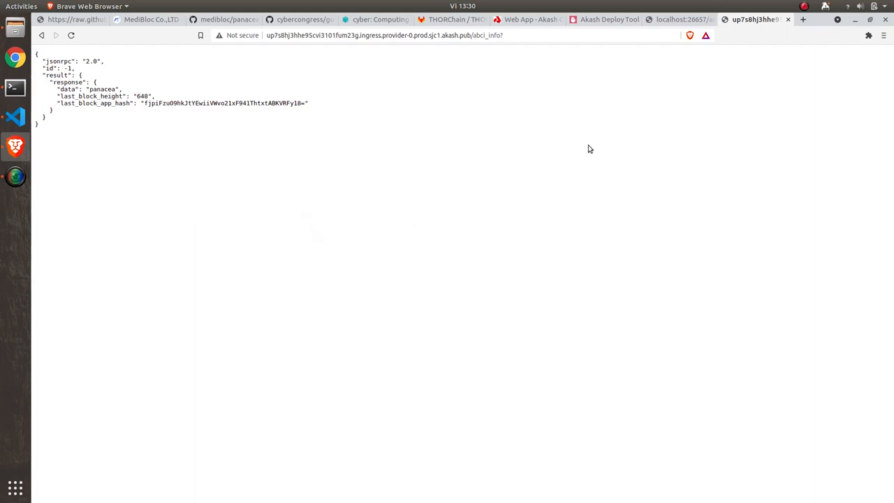